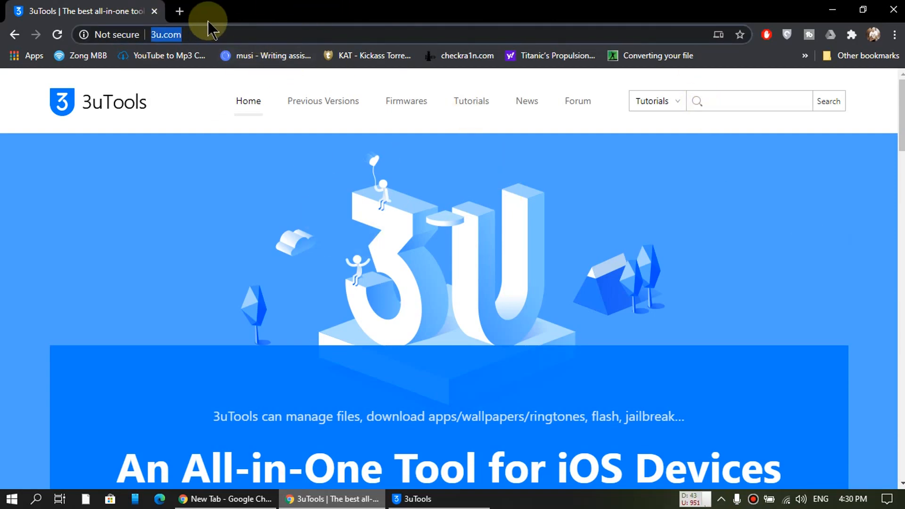
Step: Scroll down the 3u.com home page and download the 3uTools installer
scroll("down", 3)
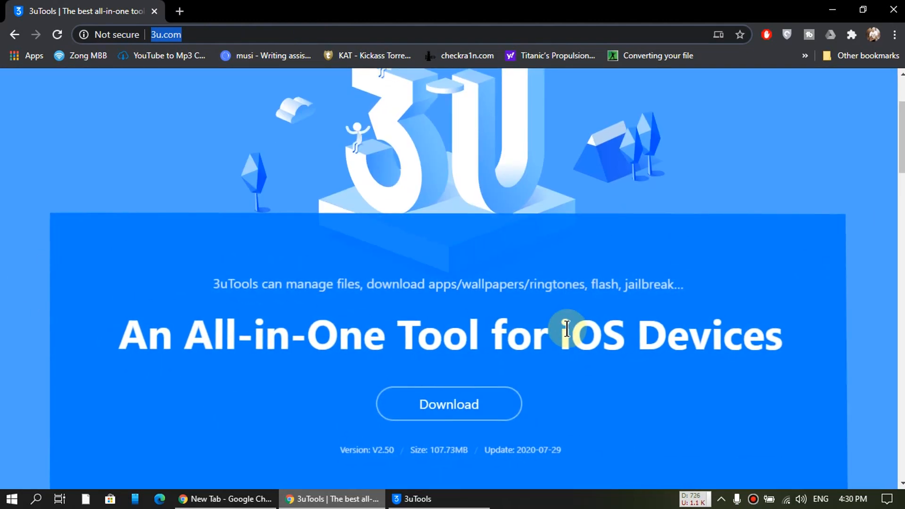
scroll("down", 3)
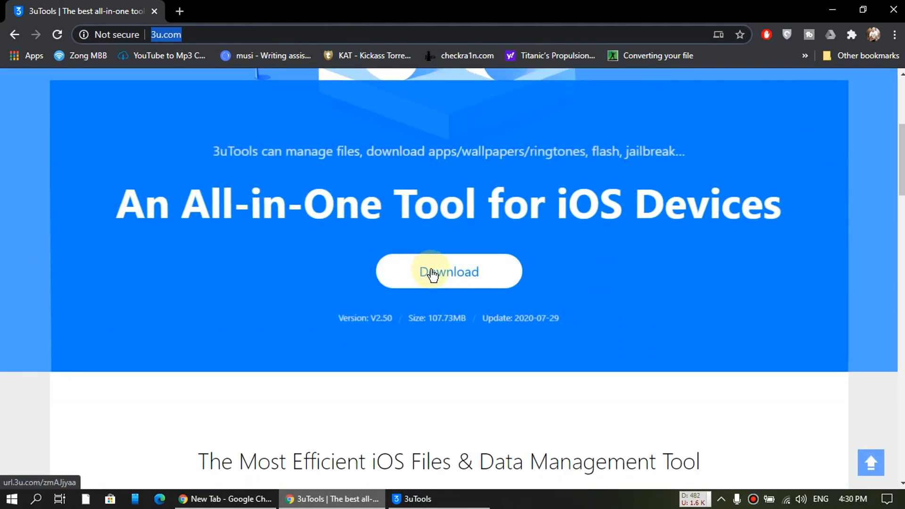
left_click(411, 499)
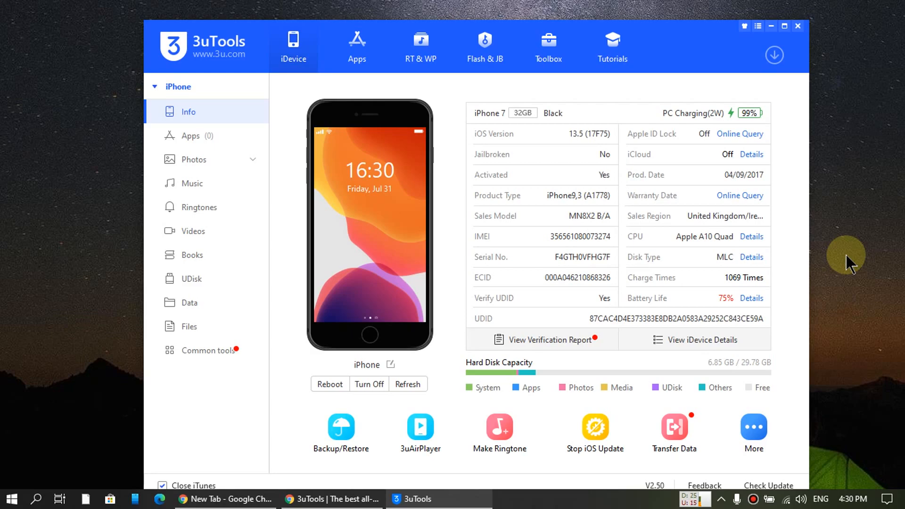
mouse_move(485, 46)
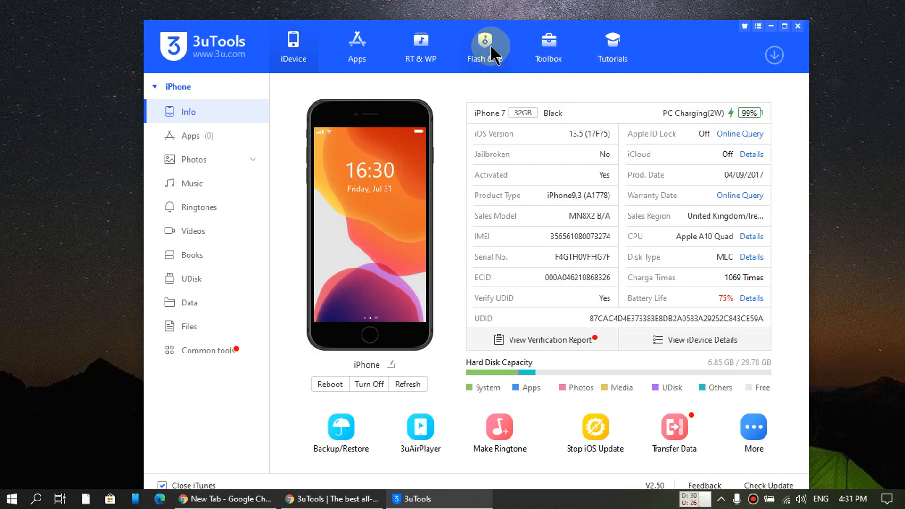
Step: Switch to the Flash & JB tab to show the Jailbreak page
left_click(486, 47)
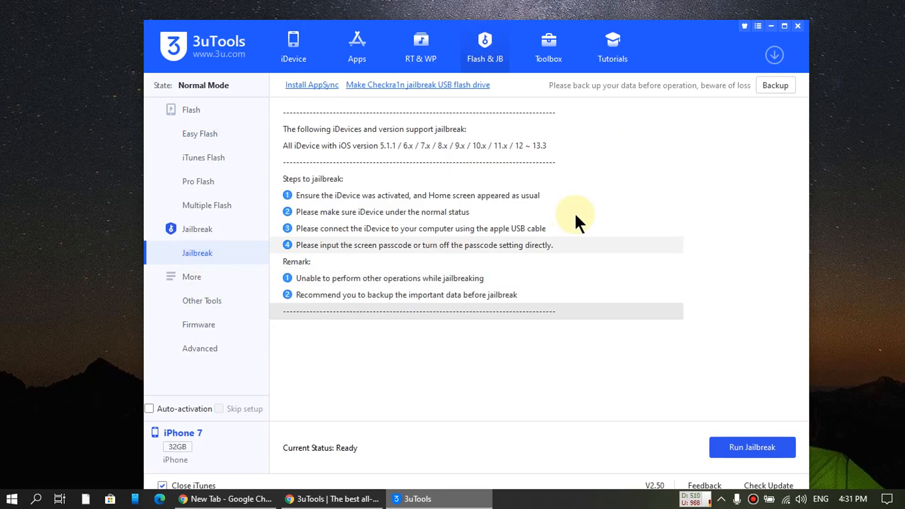
mouse_move(398, 85)
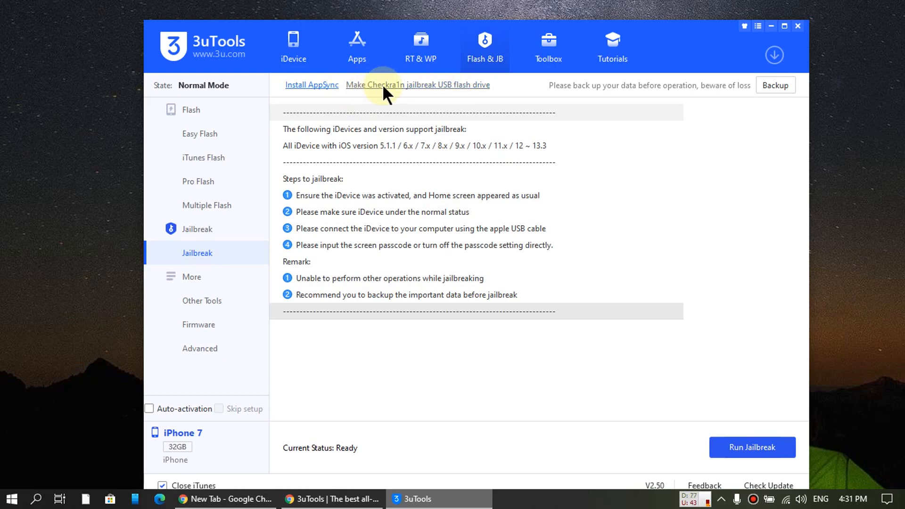
mouse_move(481, 89)
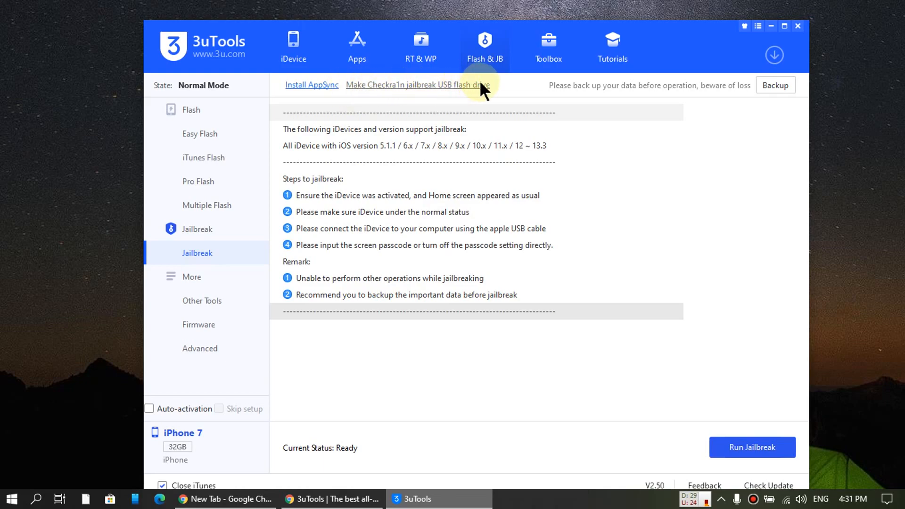
mouse_move(413, 96)
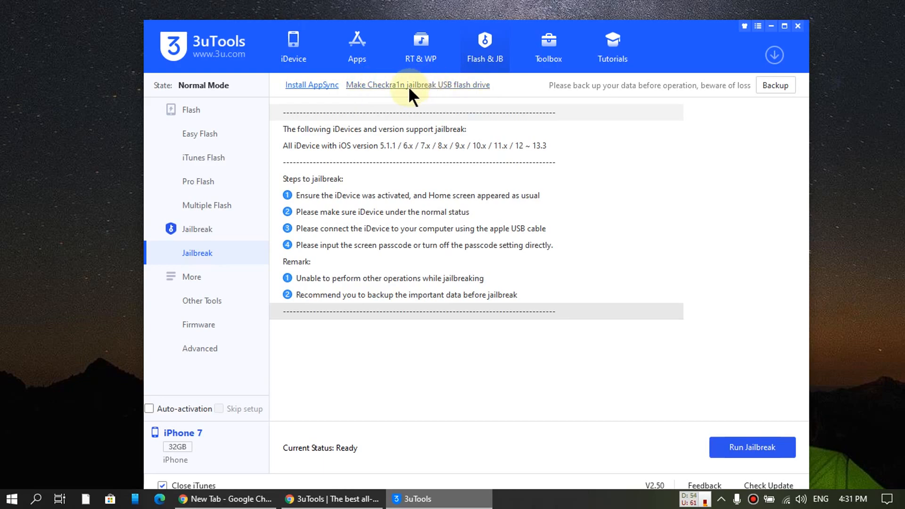
mouse_move(583, 321)
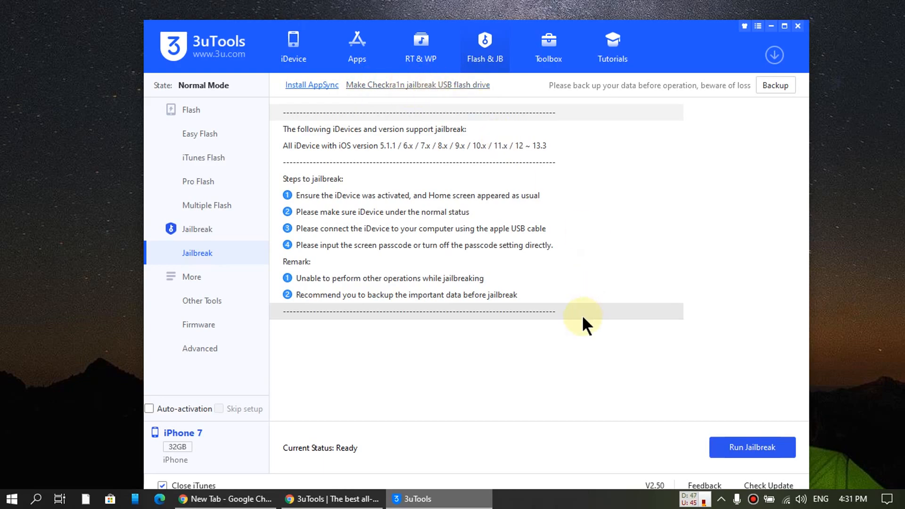
Step: Open 'Make Checkra1n jailbreak USB flash drive' with the Kingston drive as target
left_click(417, 85)
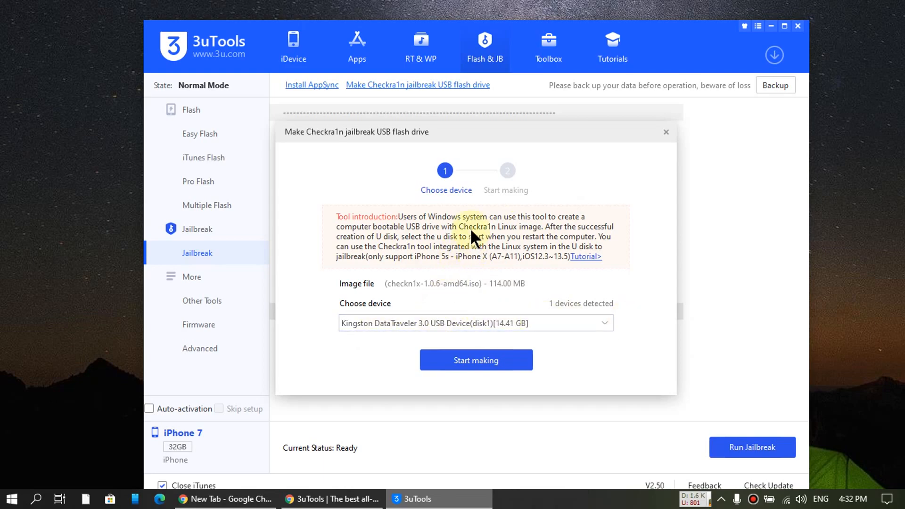
mouse_move(450, 271)
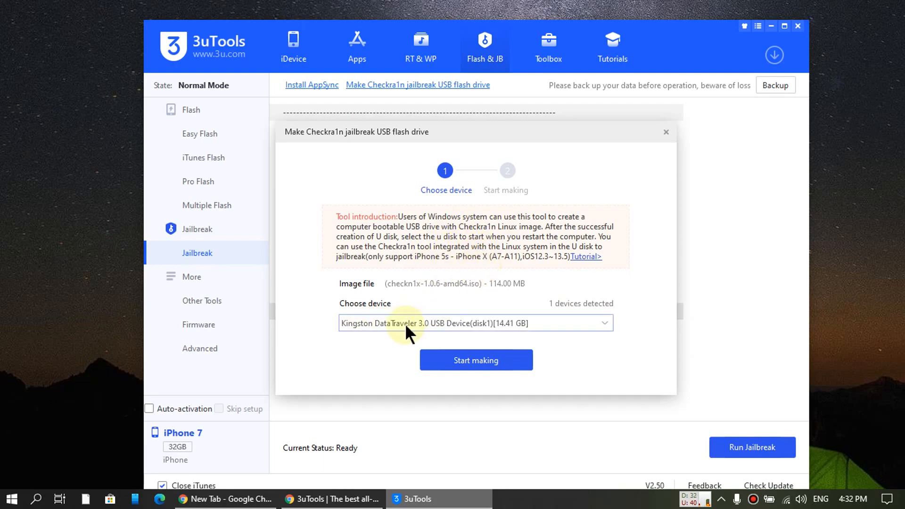
mouse_move(449, 329)
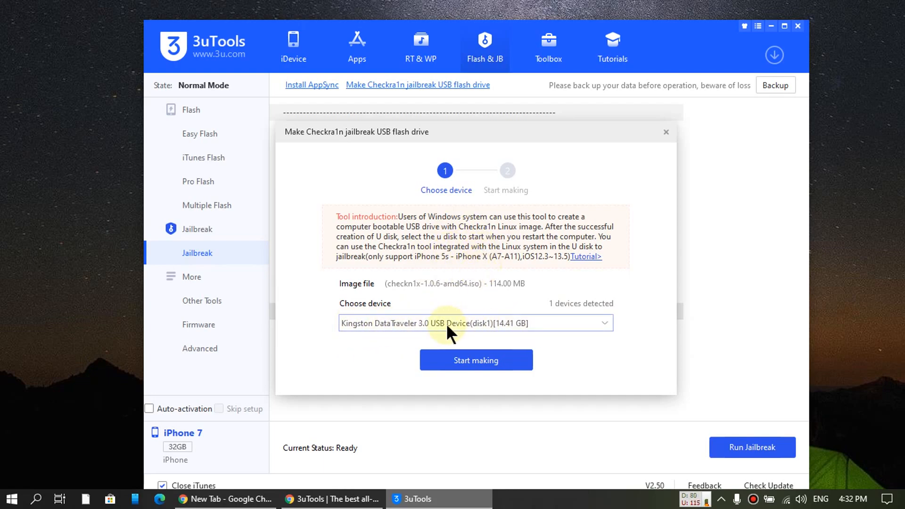
mouse_move(449, 335)
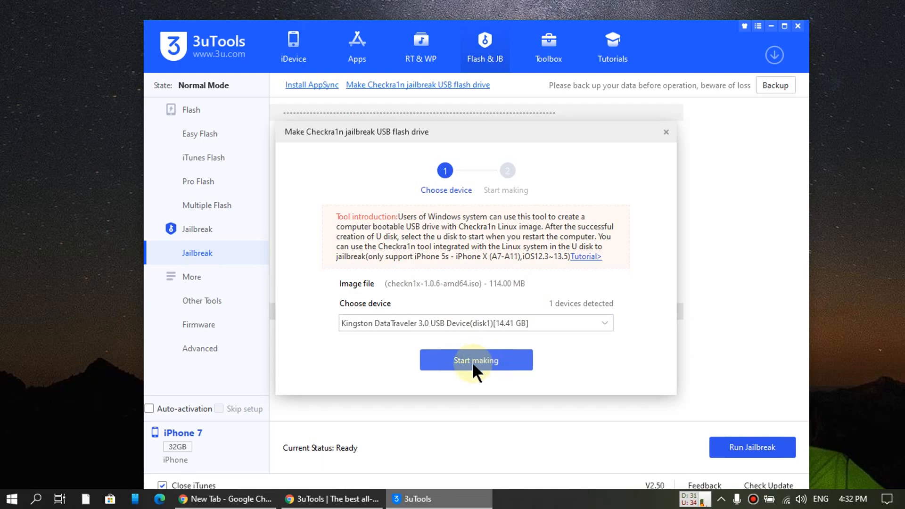
Step: Start making the checkra1n drive and accept erasing the Kingston drive's data
left_click(476, 361)
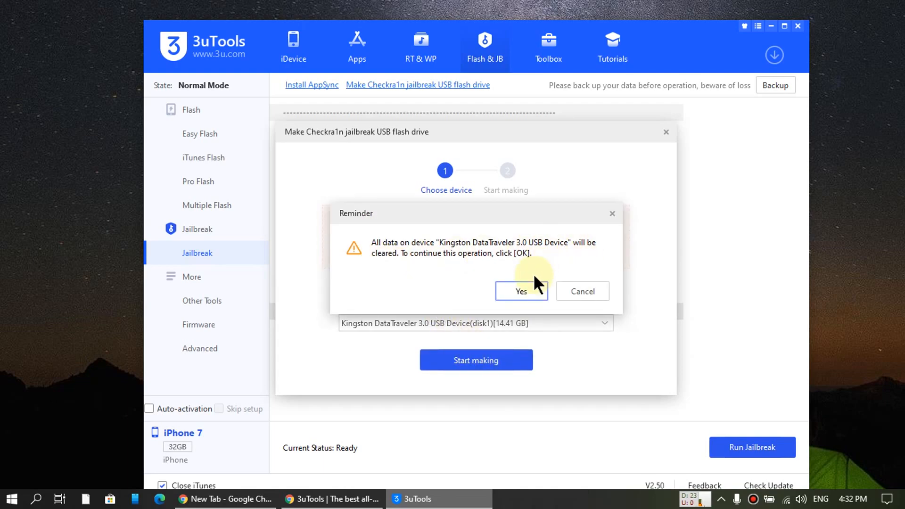
left_click(521, 291)
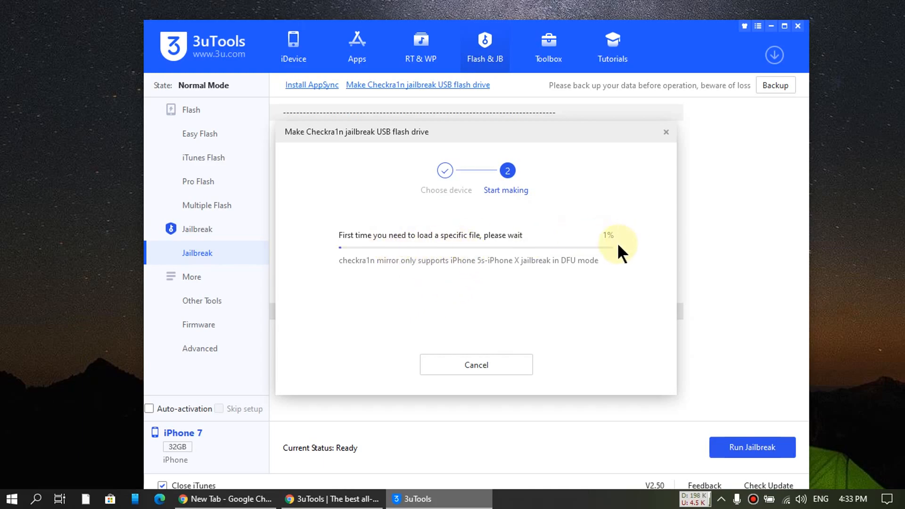
mouse_move(514, 253)
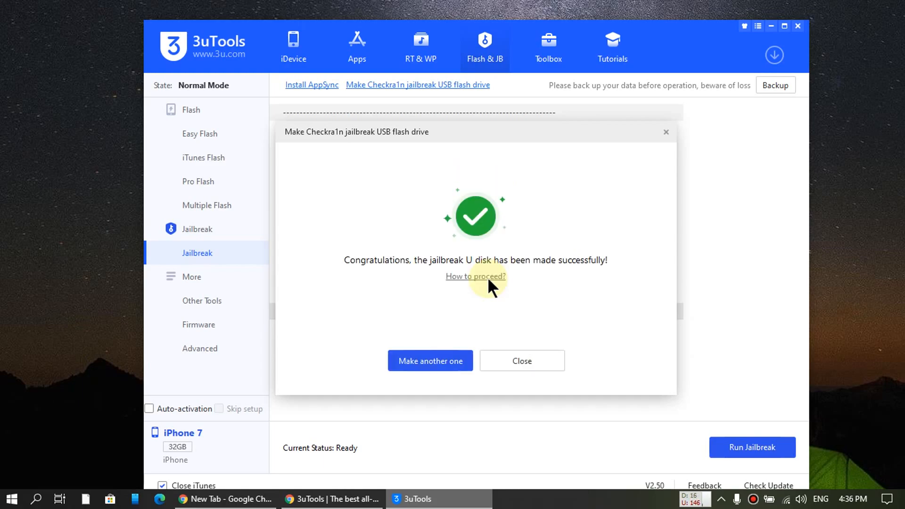
mouse_move(424, 190)
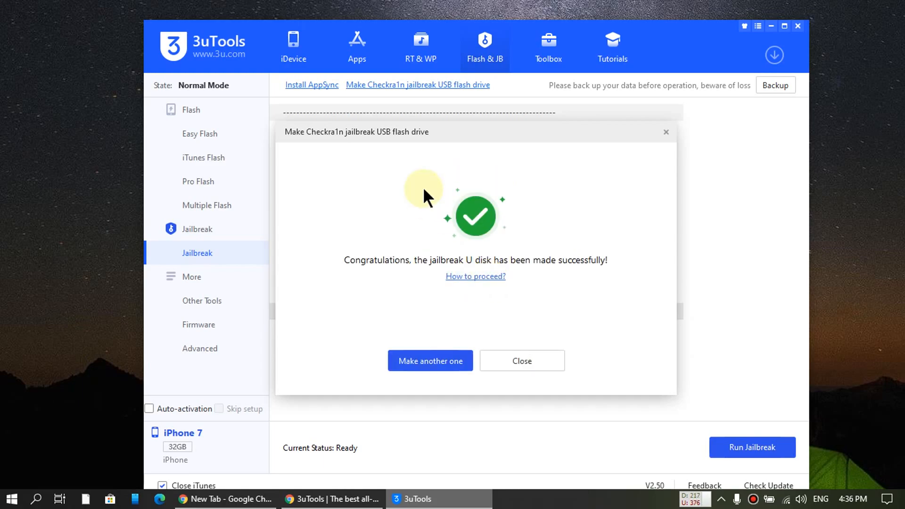
mouse_move(369, 291)
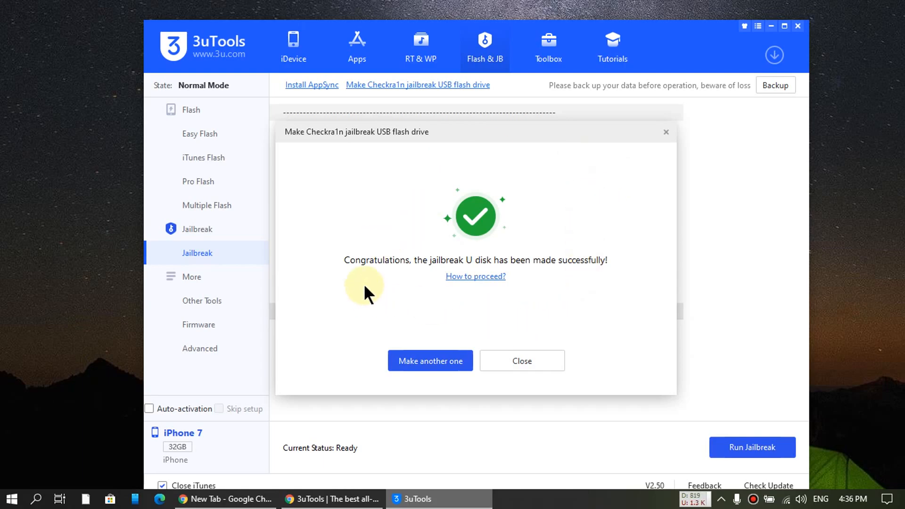
mouse_move(448, 268)
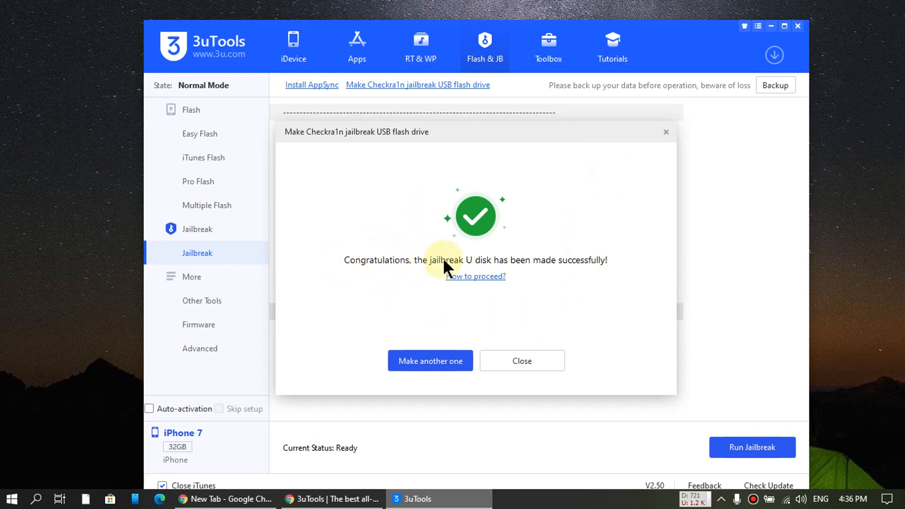
mouse_move(613, 285)
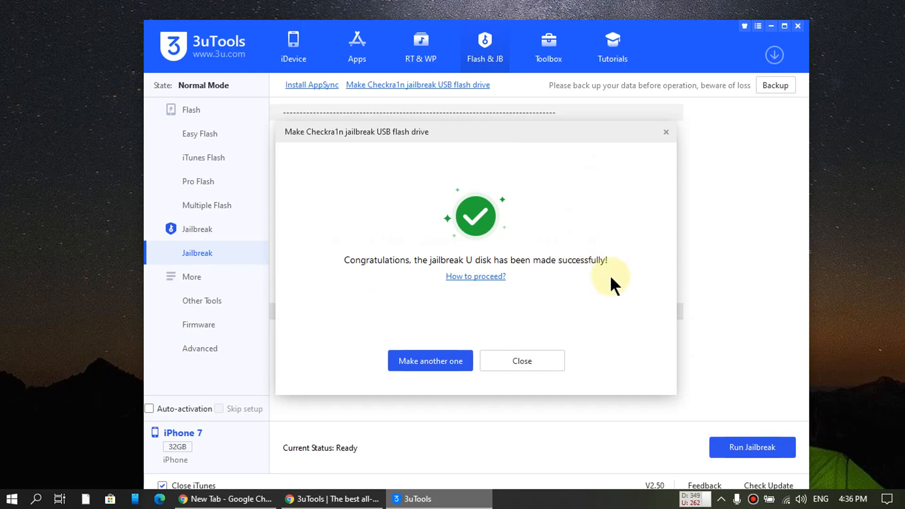
mouse_move(469, 307)
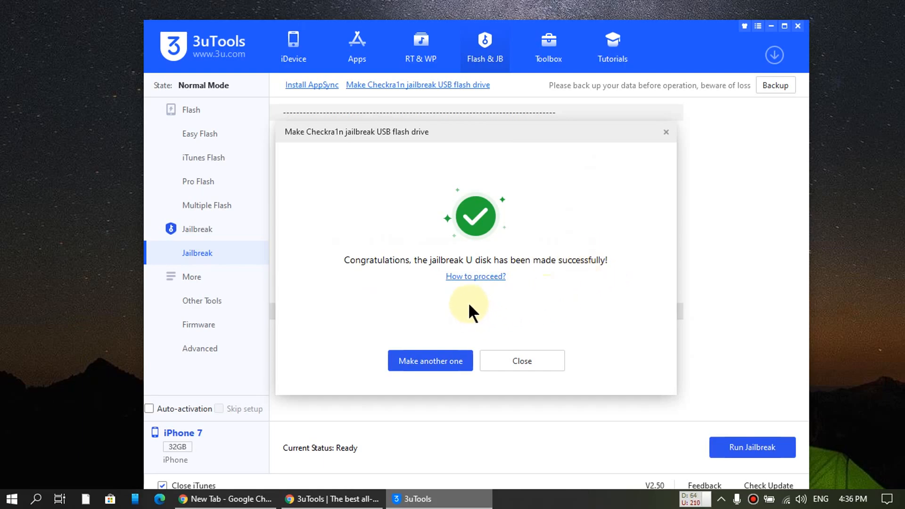
Step: Close the USB-drive maker's success dialog
left_click(520, 361)
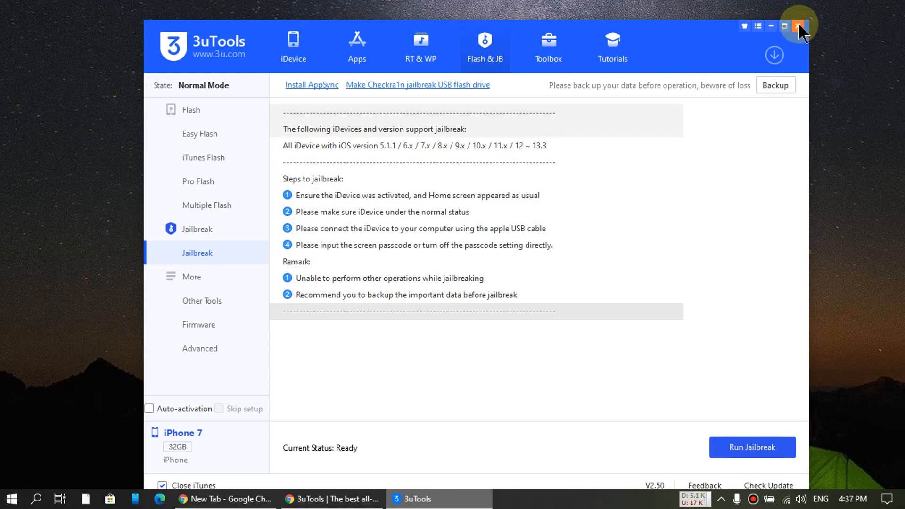
mouse_move(800, 25)
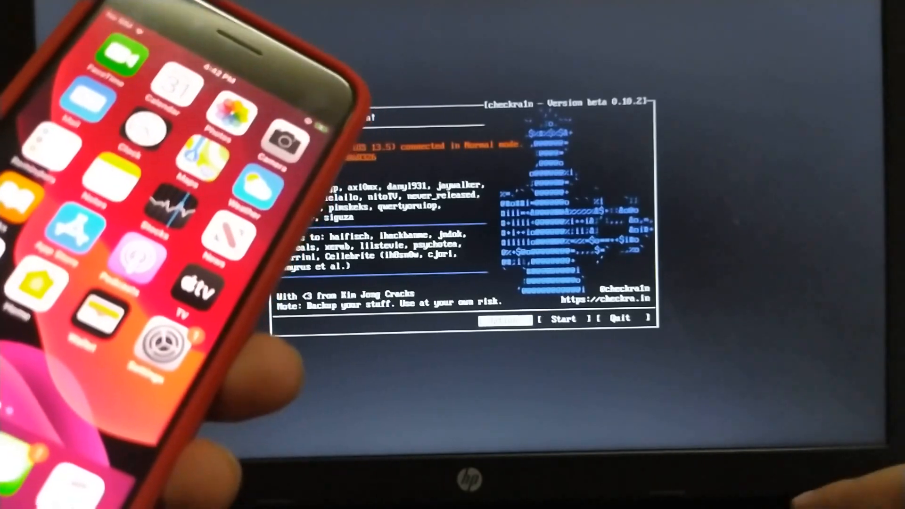
Step: Select [ Start ] on the checkra1n welcome screen for the iPhone 7
left_click(505, 318)
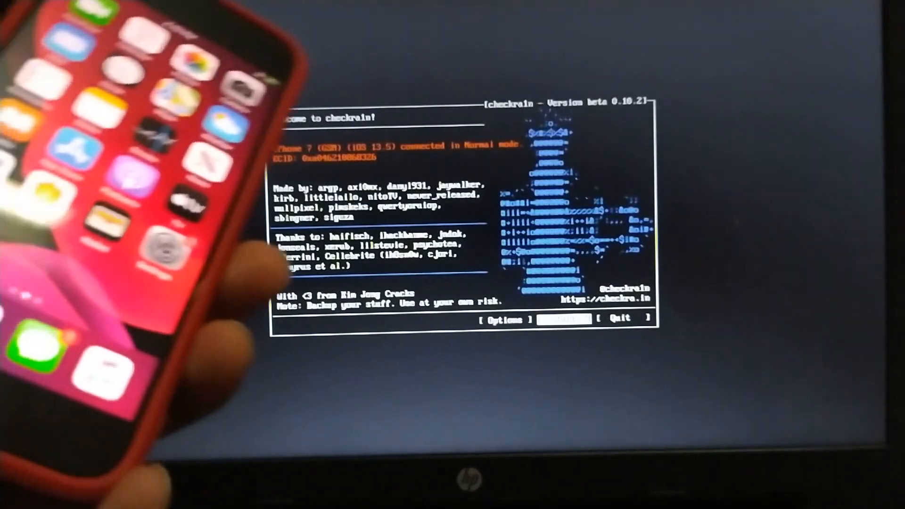
left_click(563, 319)
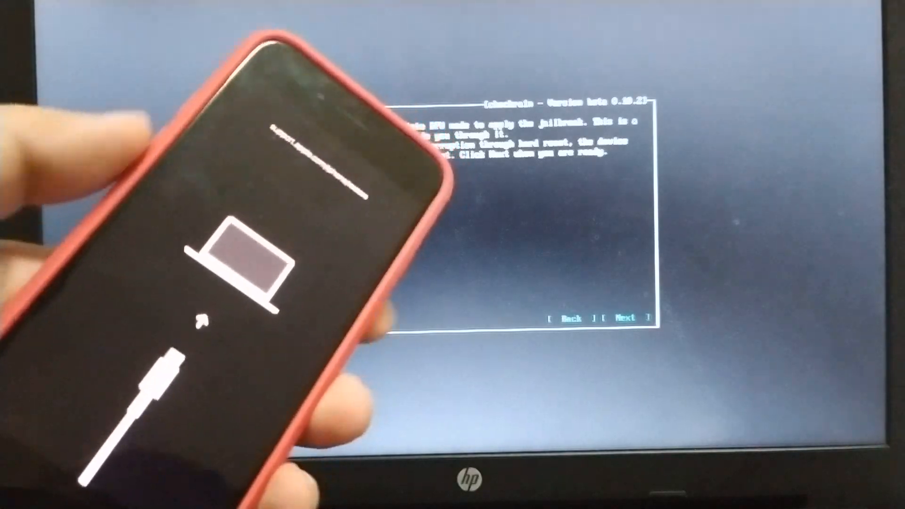
Step: Go past the DFU explanation and start DFU entry to install the jailbreak
left_click(622, 319)
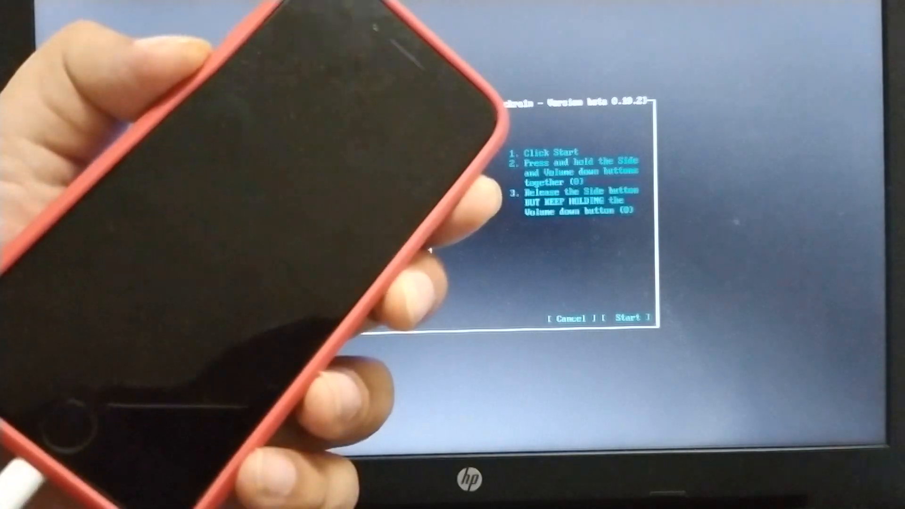
left_click(627, 318)
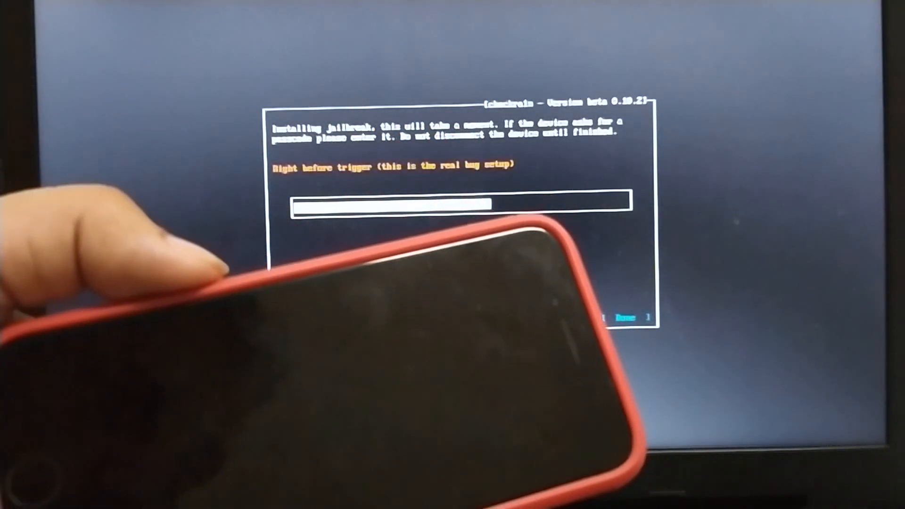